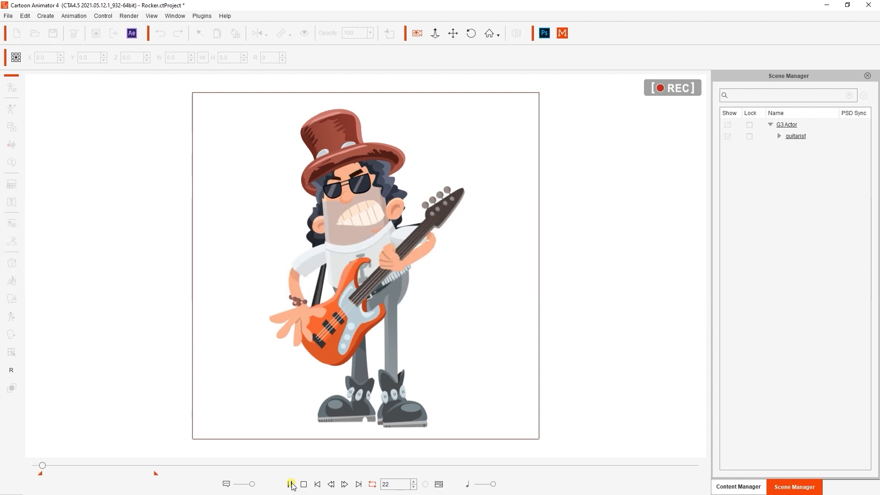
- Preview the guitarist animation in Cartoon Animator 4 and return to the start
left_click(290, 484)
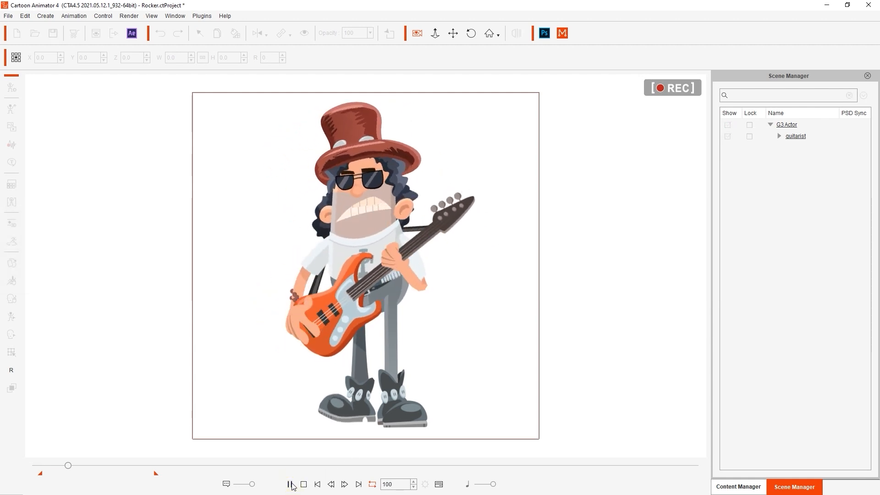
left_click(289, 483)
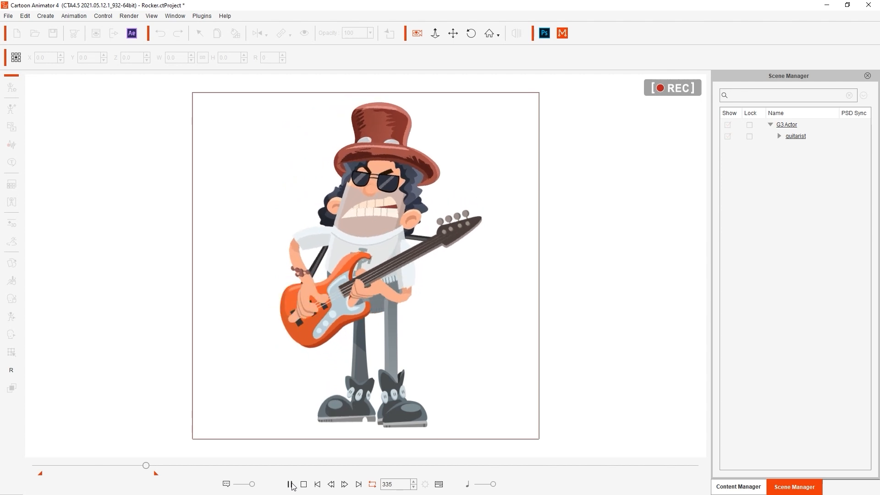
left_click_drag(146, 466, 59, 466)
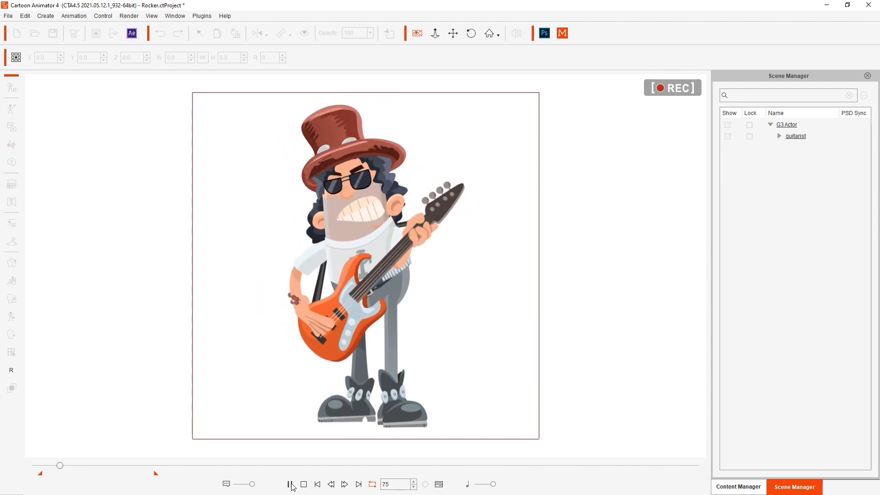
left_click(290, 484)
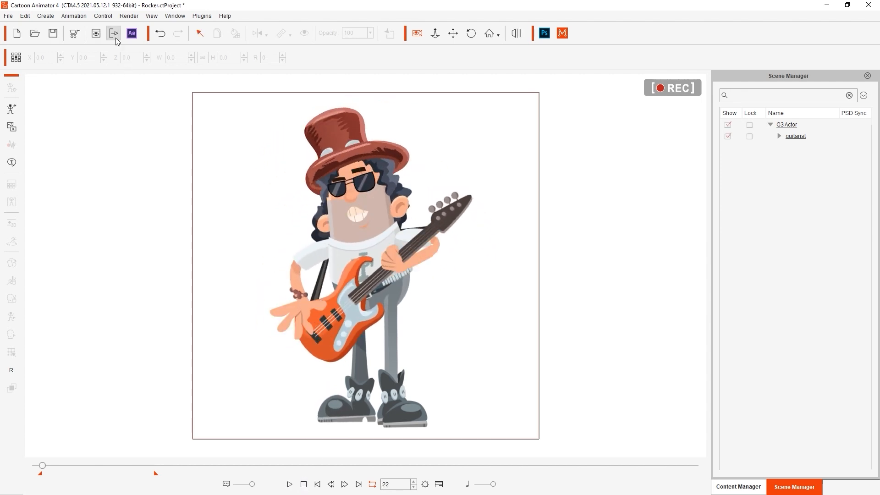
- Export a high-quality popVideo at preview size covering frames 22–361, saved as Rocker
left_click(114, 33)
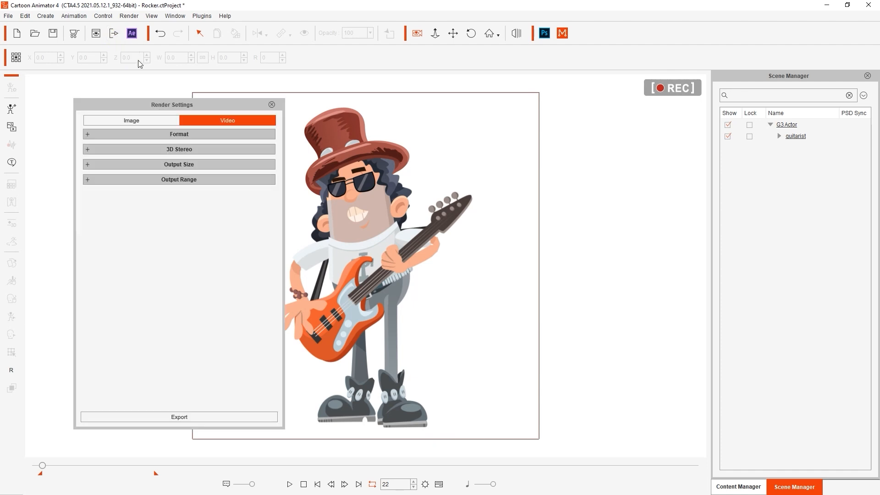
left_click(179, 133)
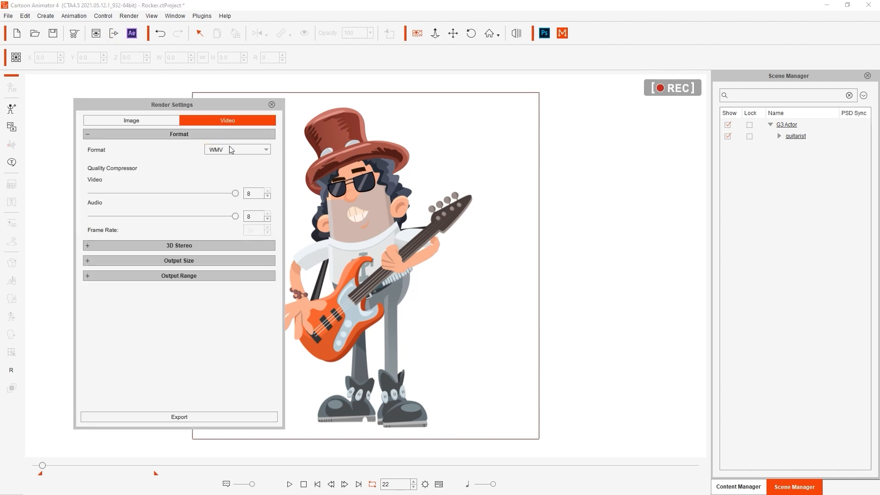
left_click(237, 148)
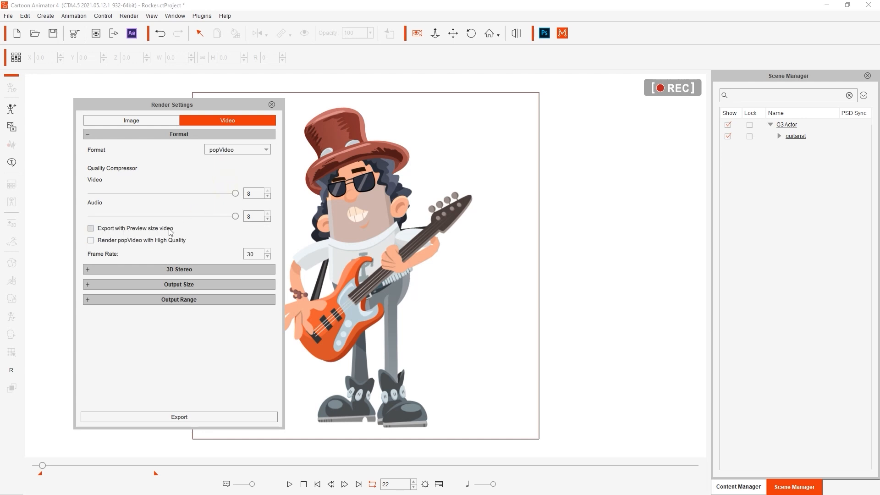
left_click(90, 229)
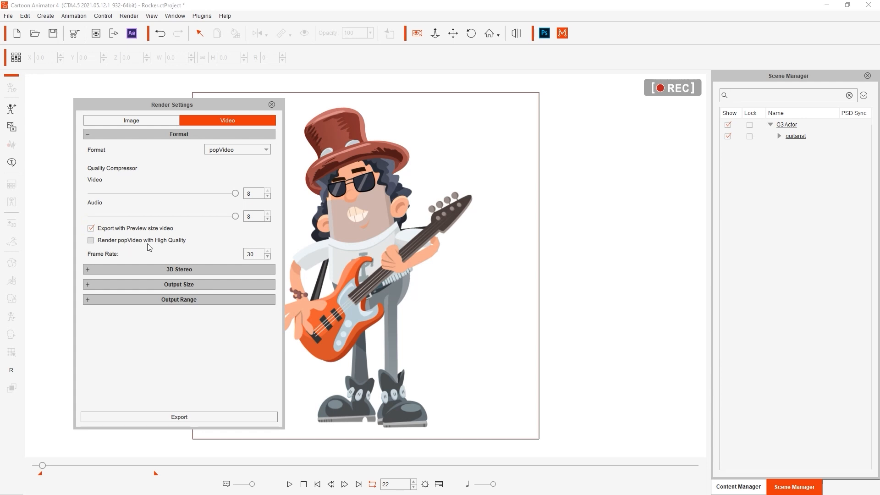
left_click(90, 240)
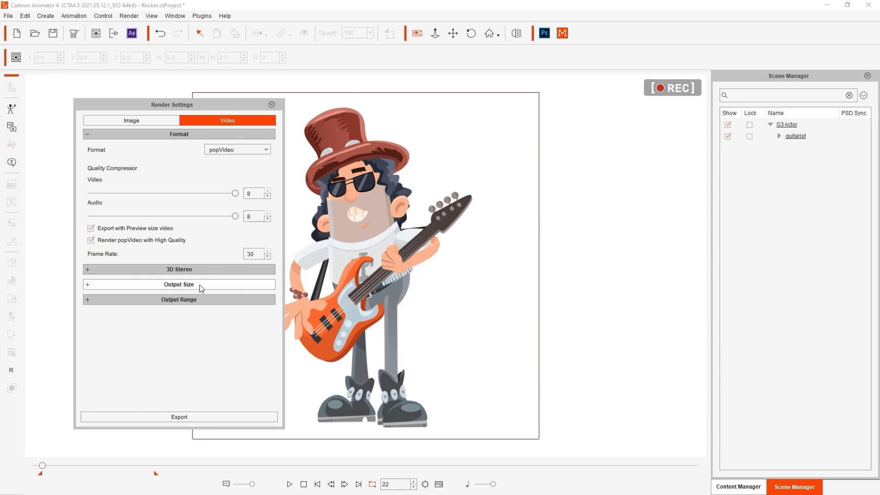
left_click(178, 284)
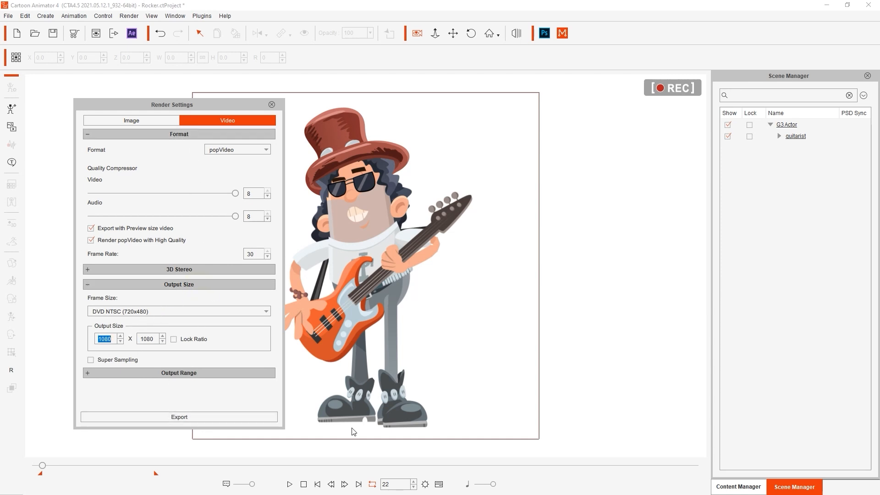
mouse_move(198, 379)
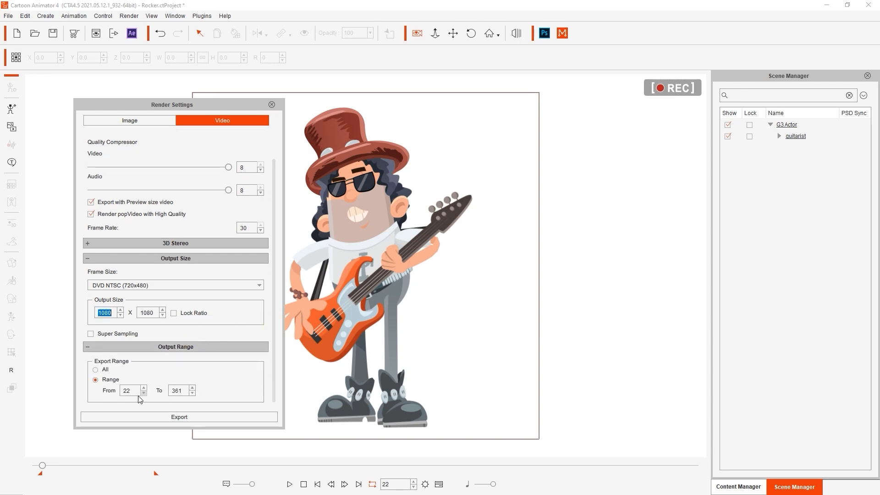
left_click(180, 416)
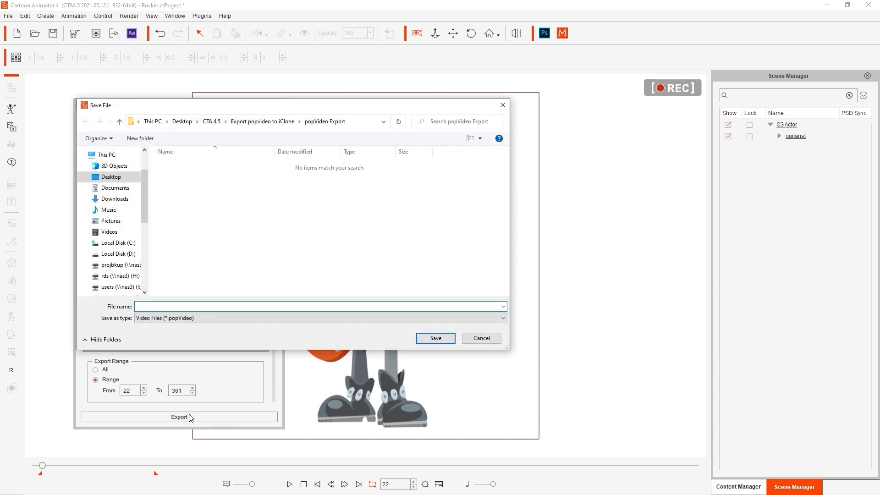
type("Rocker")
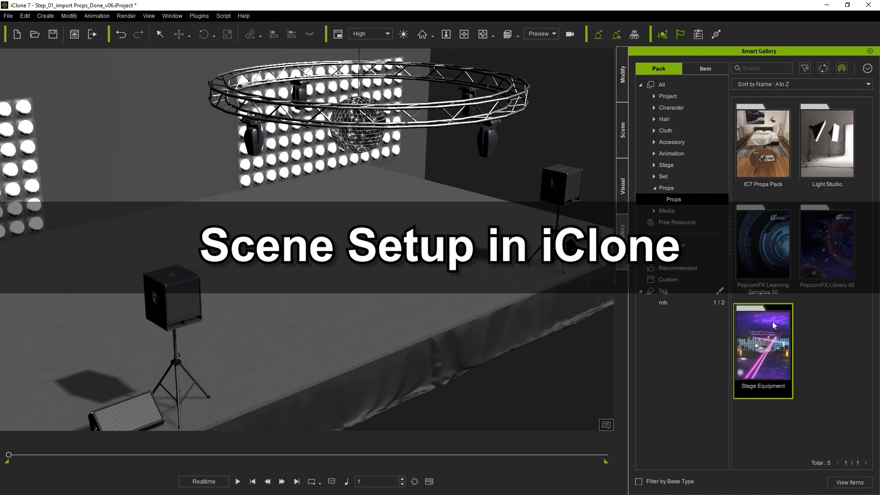
- Open the Stage Equipment pack in Smart Gallery ready to bring in Rocker.popVideo
double_click(763, 343)
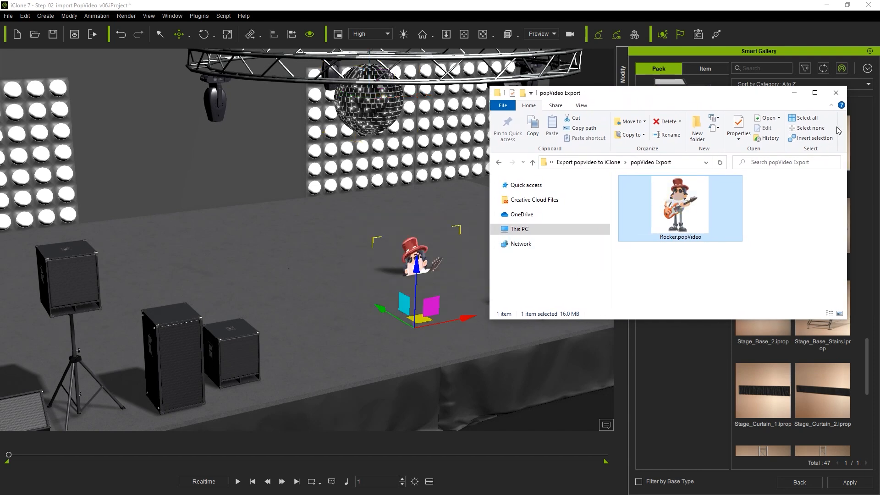
- Close the File Explorer window showing Rocker.popVideo
left_click(836, 92)
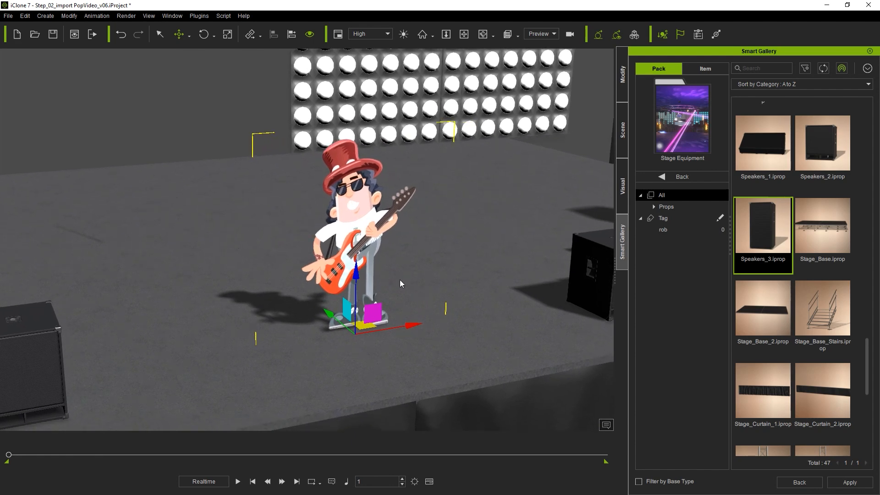
- Preview the rocker's popVideo animation on the stage, then stop playback
left_click(238, 481)
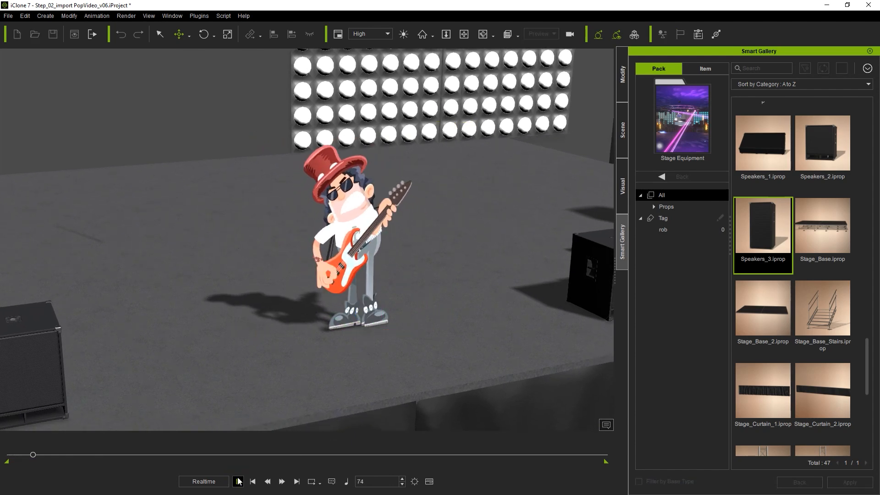
left_click(238, 482)
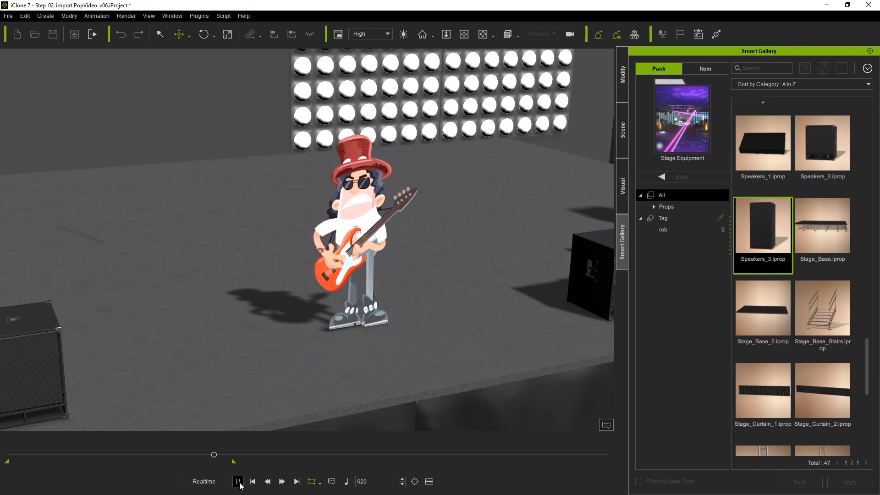
left_click(238, 481)
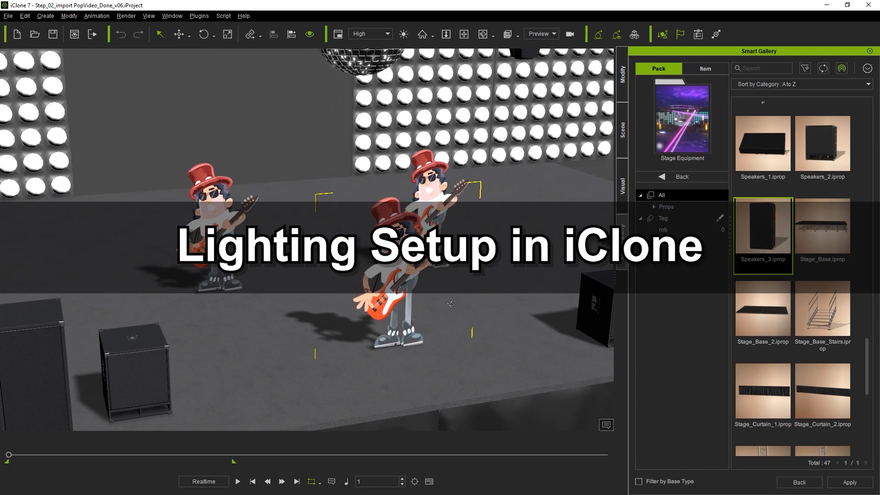
- Show the list of scene objects in the Scene tab
left_click(622, 132)
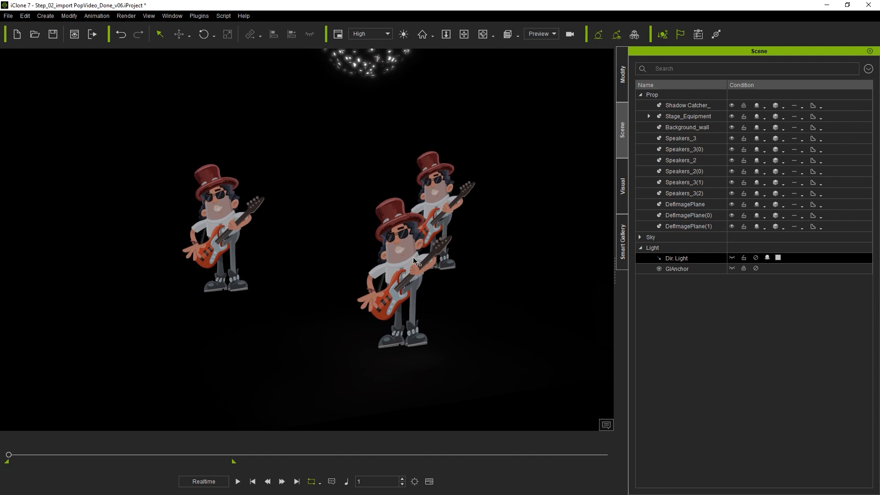
- Browse the Light Studio Cinematic and HDRI Bonus presets, then show the Visual lighting settings
left_click(621, 242)
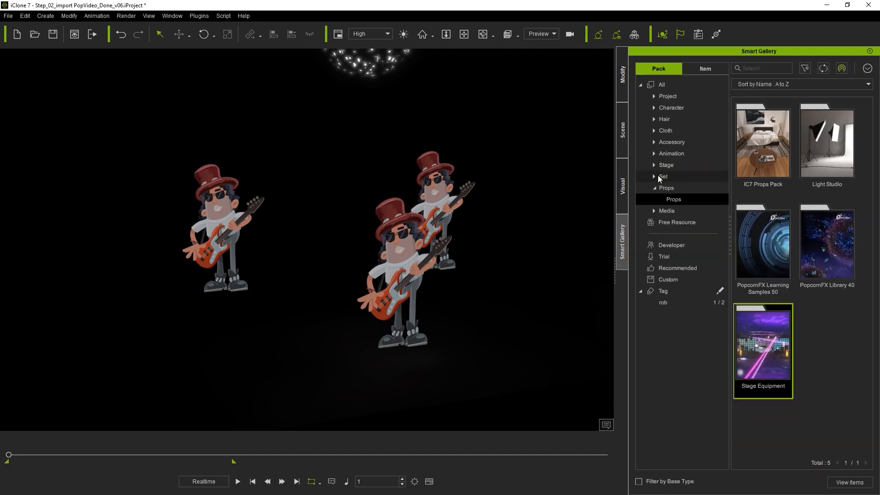
left_click(665, 165)
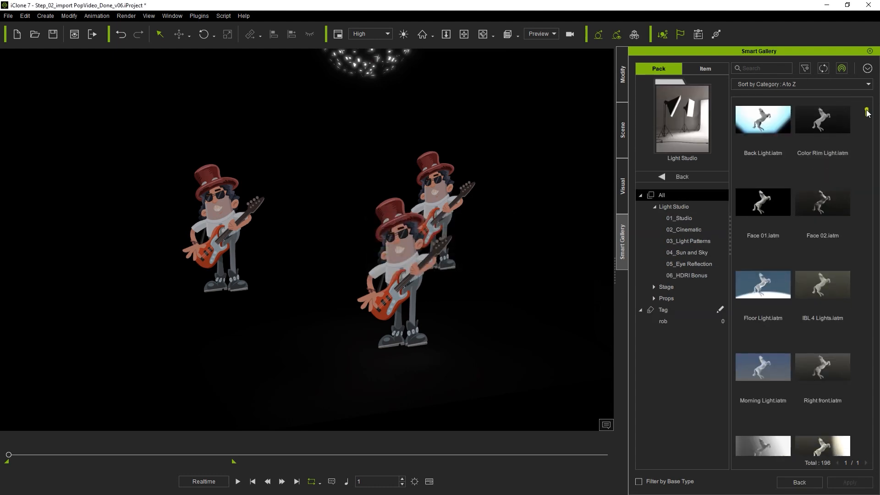
left_click(683, 229)
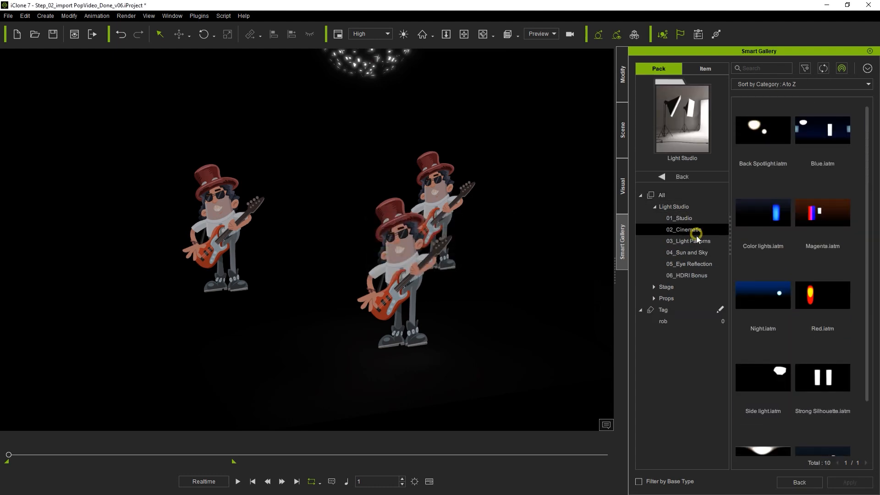
left_click(686, 275)
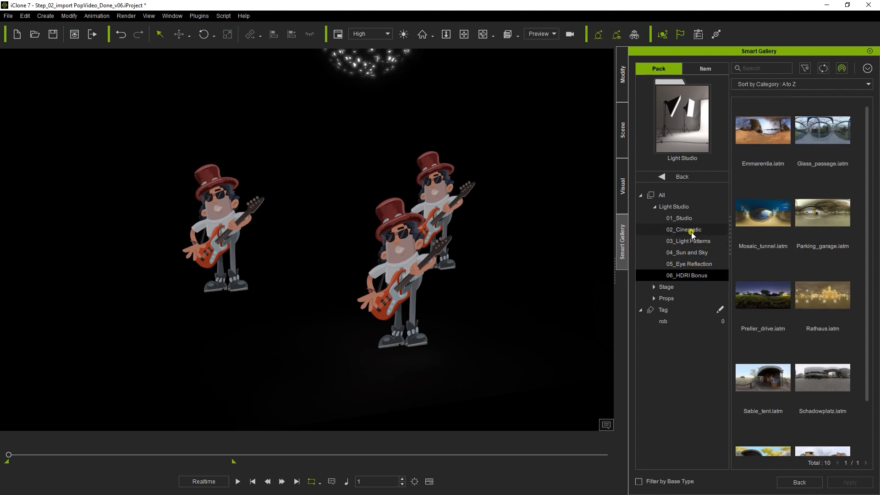
left_click(683, 230)
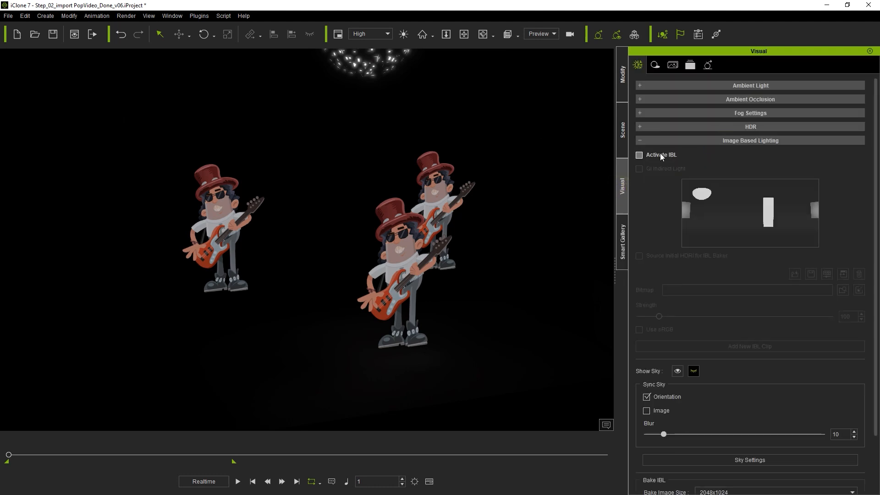
- Enable image-based lighting with bloom brightness threshold 70 and bloom scale 5, facing the stage
left_click(639, 154)
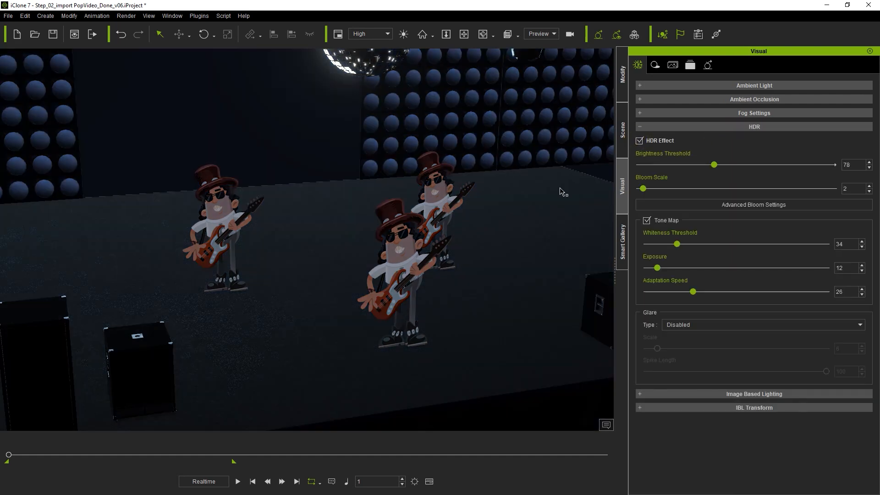
left_click_drag(713, 164, 642, 164)
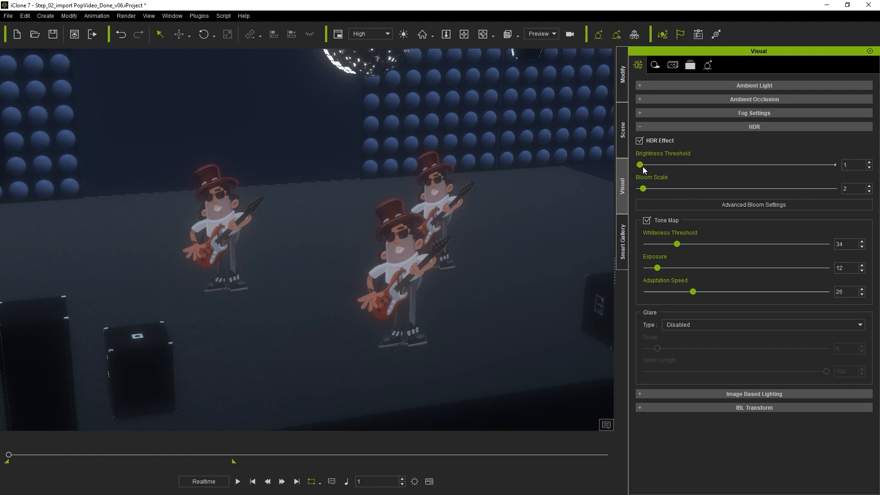
left_click_drag(640, 164, 743, 164)
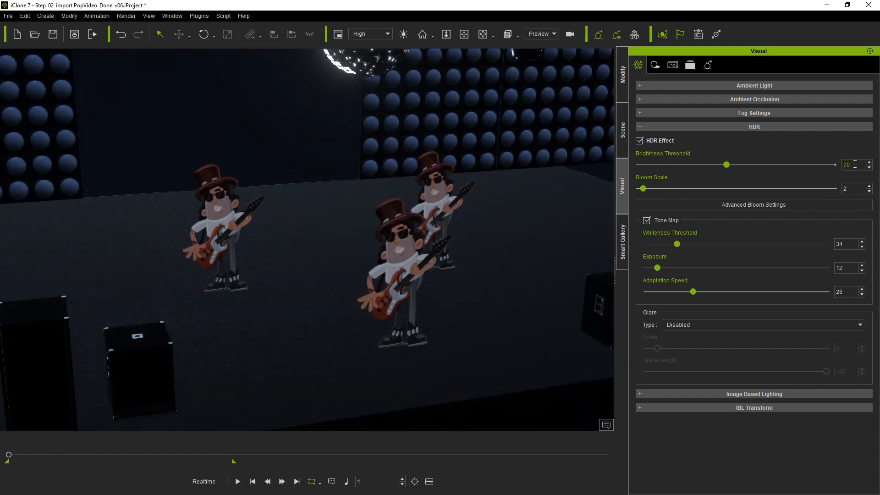
left_click_drag(642, 187, 752, 188)
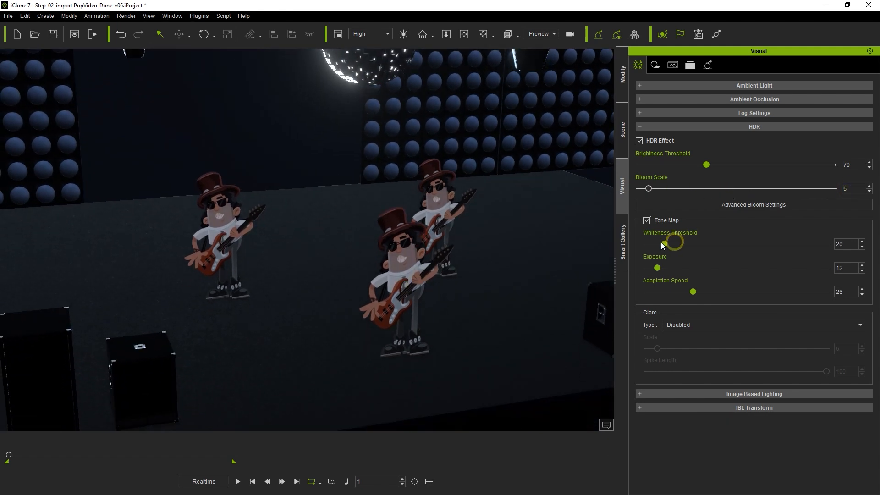
left_click_drag(672, 241, 708, 243)
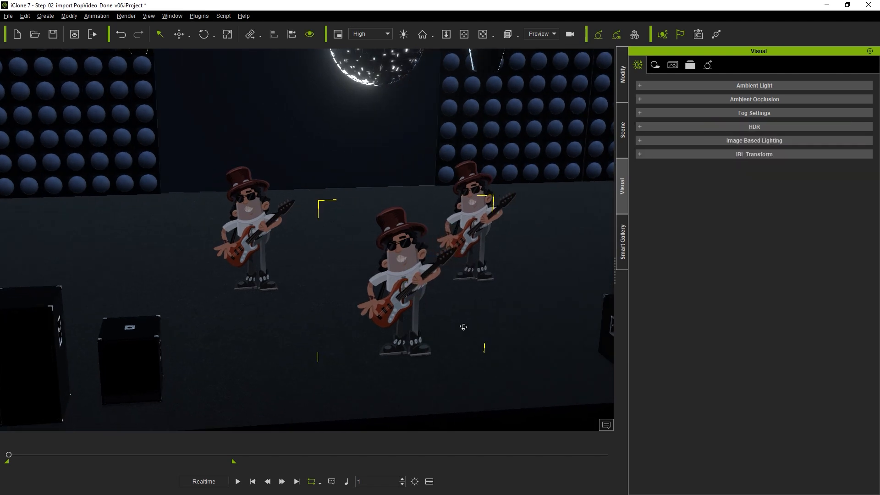
- Add a spotlight with shadow darkness at 100 and pick its colour
left_click_drag(462, 326, 462, 293)
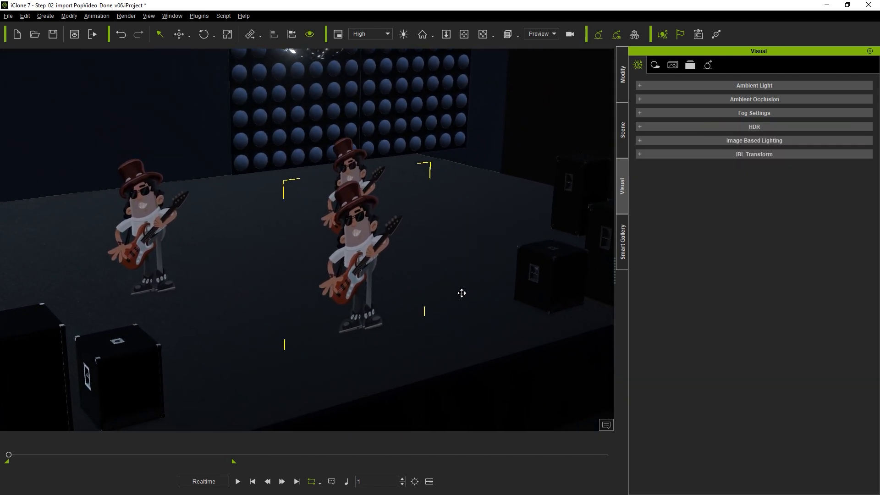
left_click(46, 15)
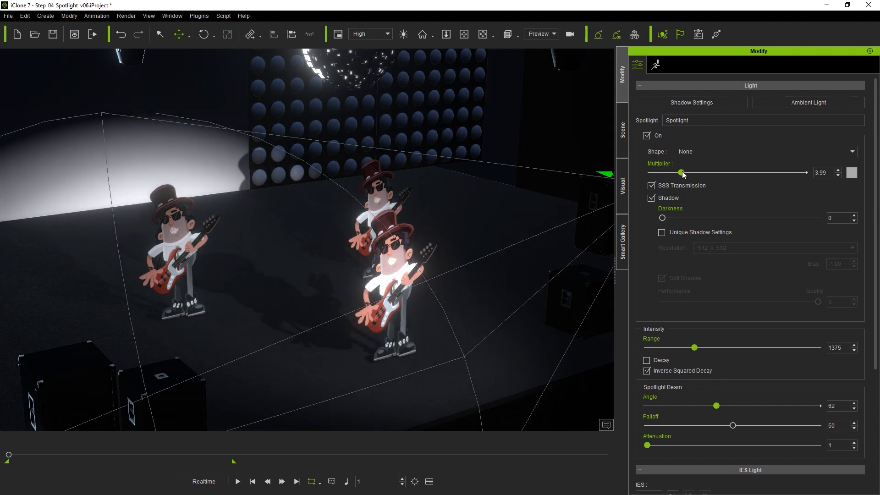
left_click_drag(663, 219, 818, 218)
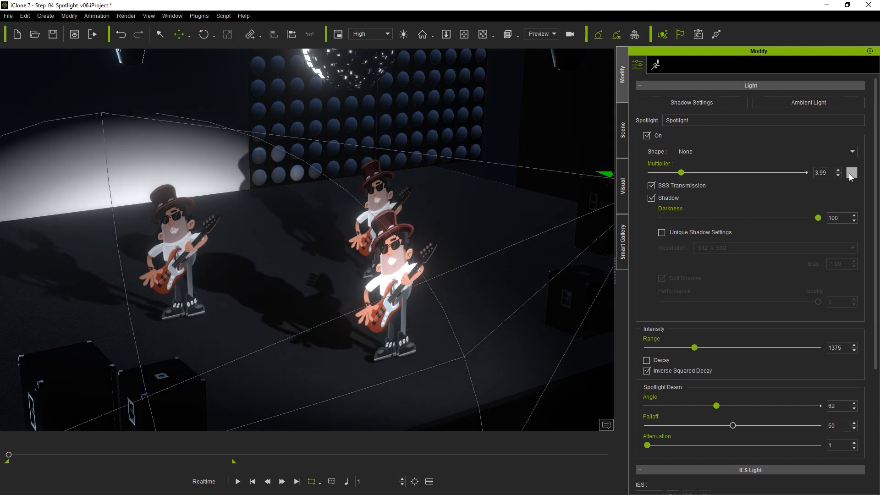
left_click(851, 175)
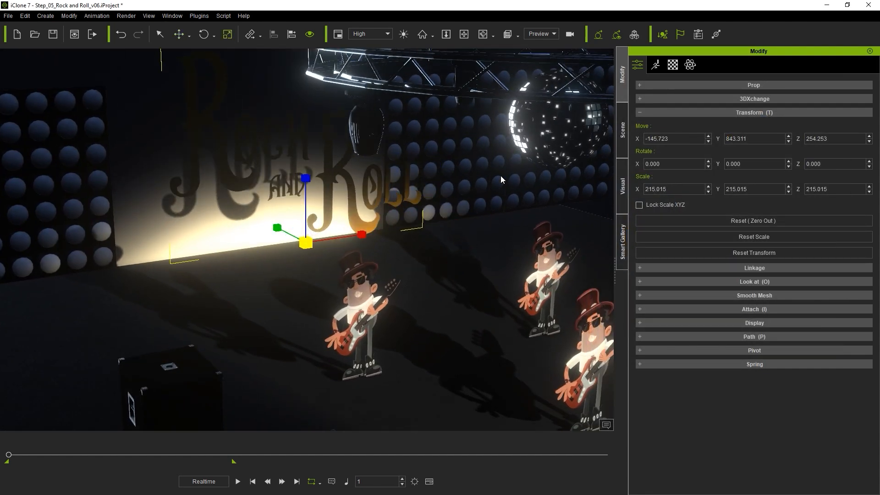
- Give the sign a gold shine.jpg glow texture at strength about 23 with self-illumination 100
left_click(673, 64)
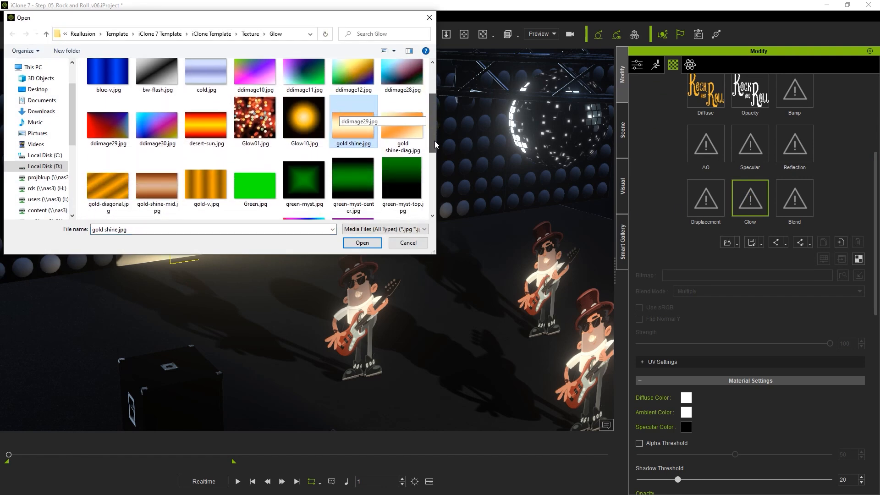
left_click(362, 242)
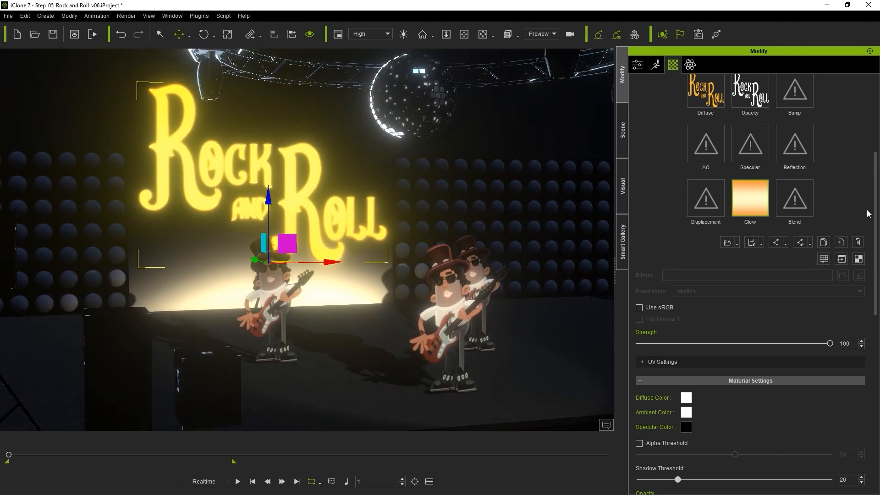
left_click_drag(830, 343, 682, 130)
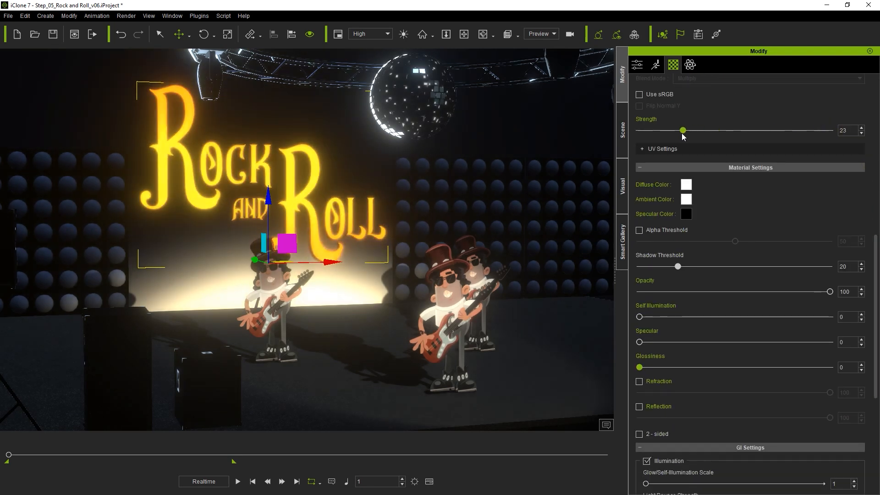
left_click_drag(639, 316, 784, 317)
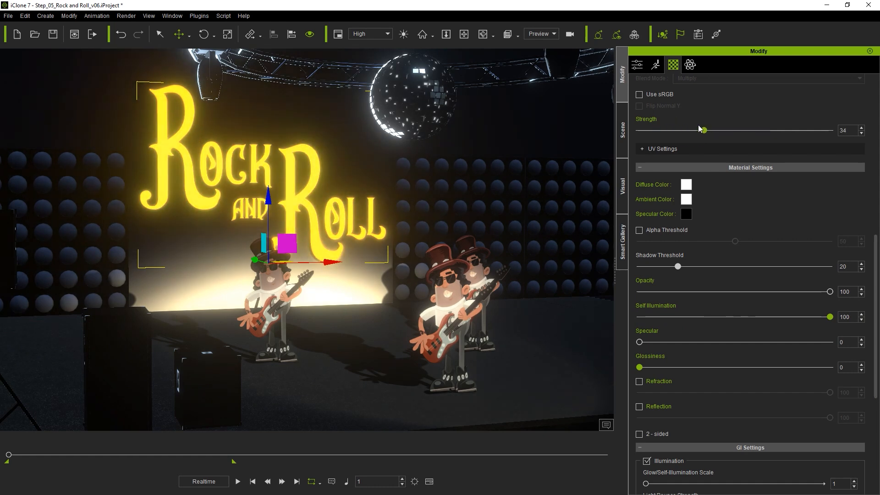
left_click_drag(703, 130, 702, 130)
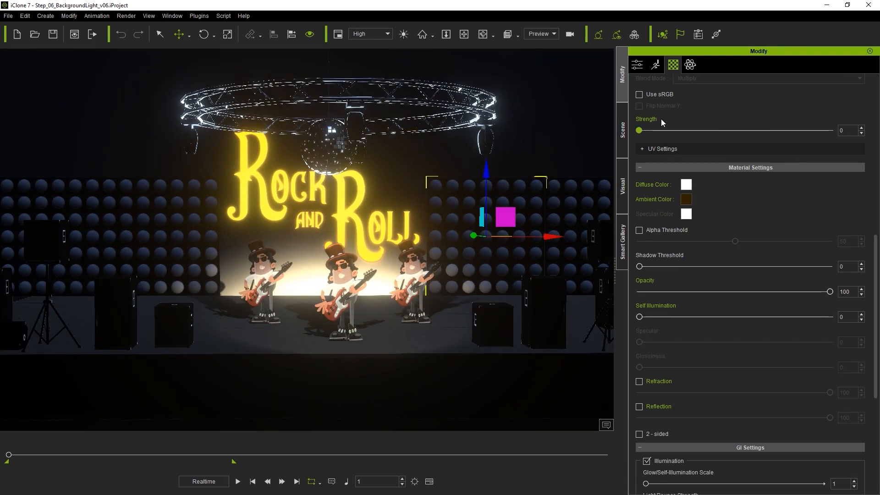
- Turn up the background wall's glow strength so its round bulbs light up warmly
left_click_drag(639, 130, 745, 130)
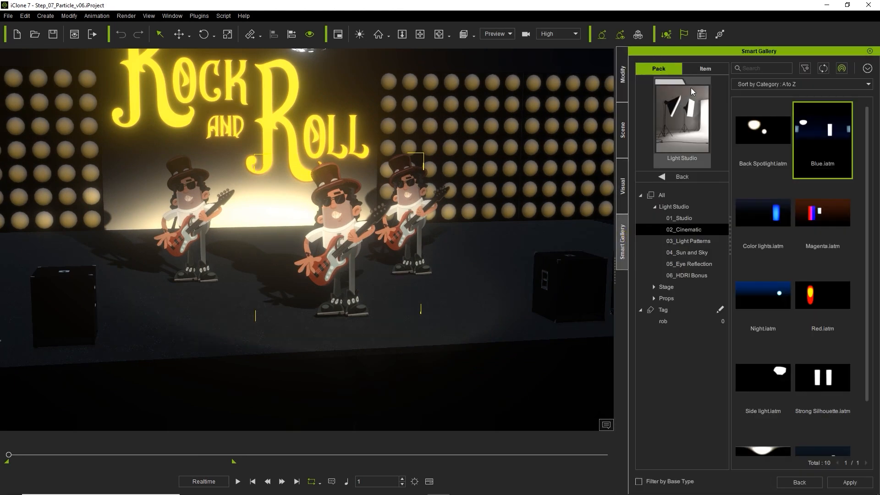
- Find Welding Sparks in the particle gallery, place the emitters and run the spark simulation
left_click(705, 67)
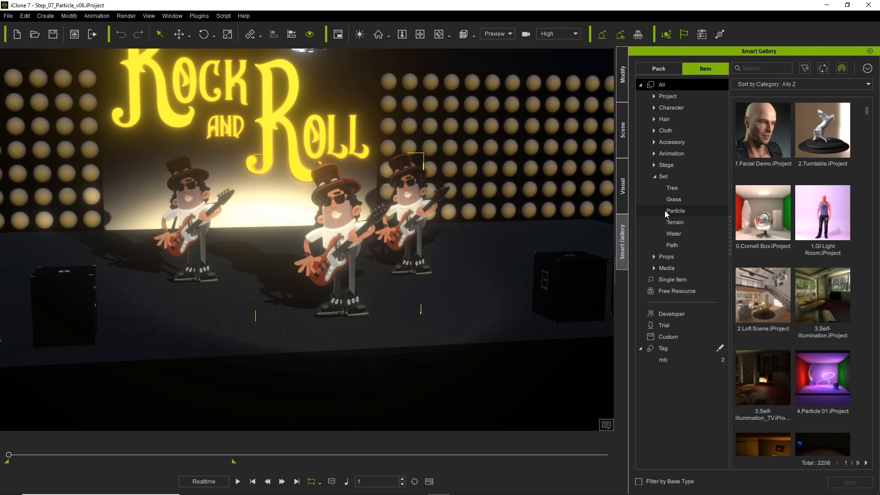
left_click(676, 210)
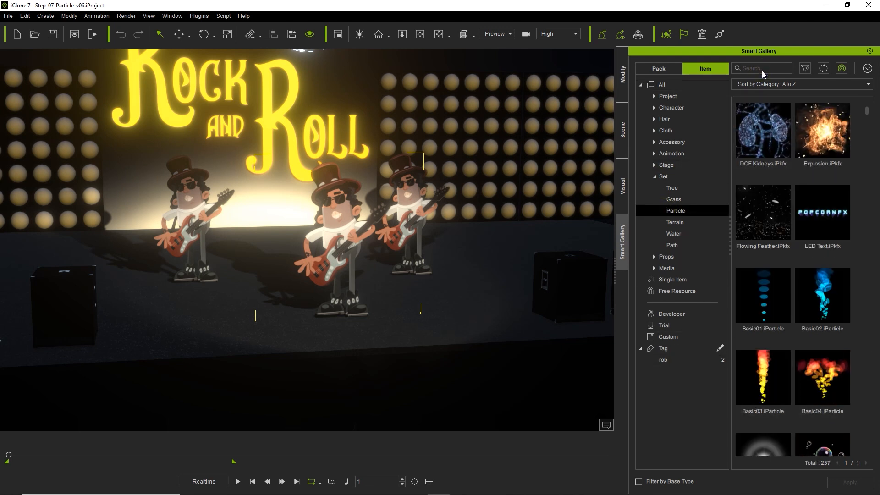
type("welding")
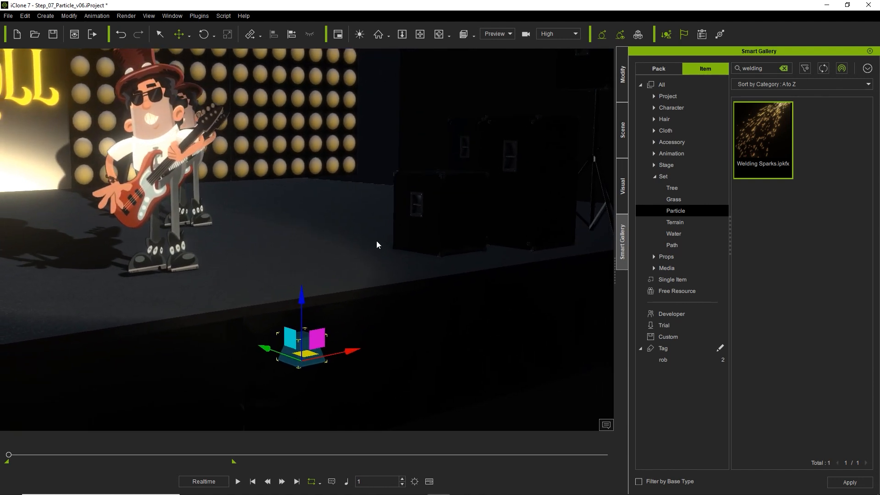
left_click(621, 72)
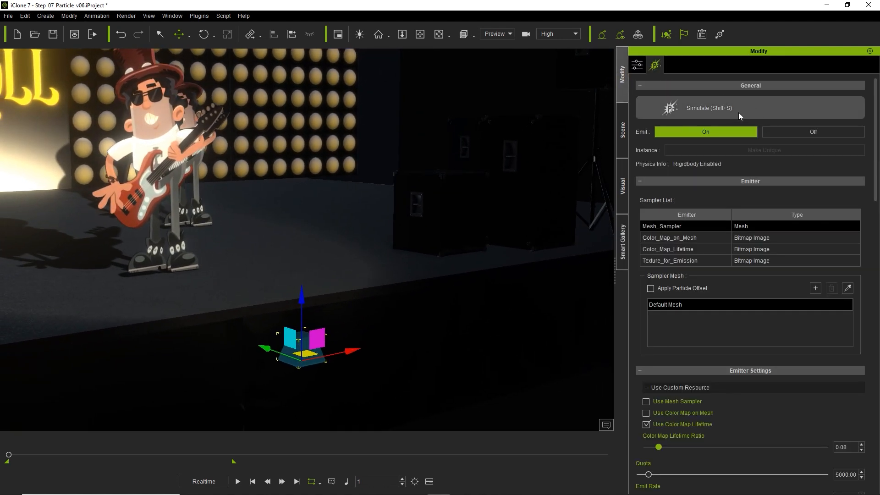
left_click(708, 108)
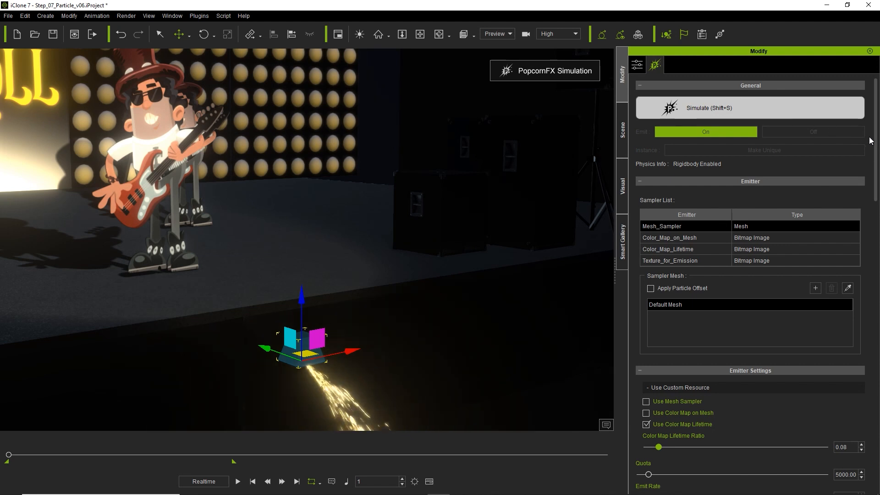
scroll("down", 3)
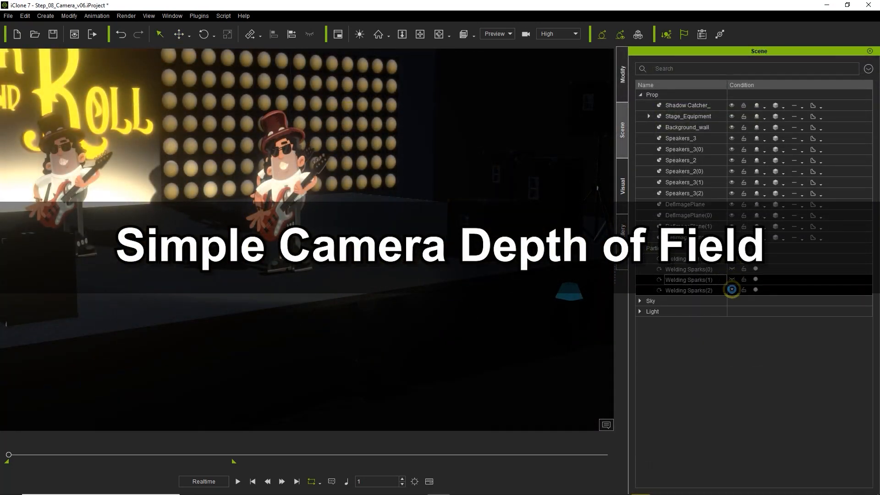
- Create a camera from the current view, activate its Depth of Field and play to preview the blur
left_click(44, 15)
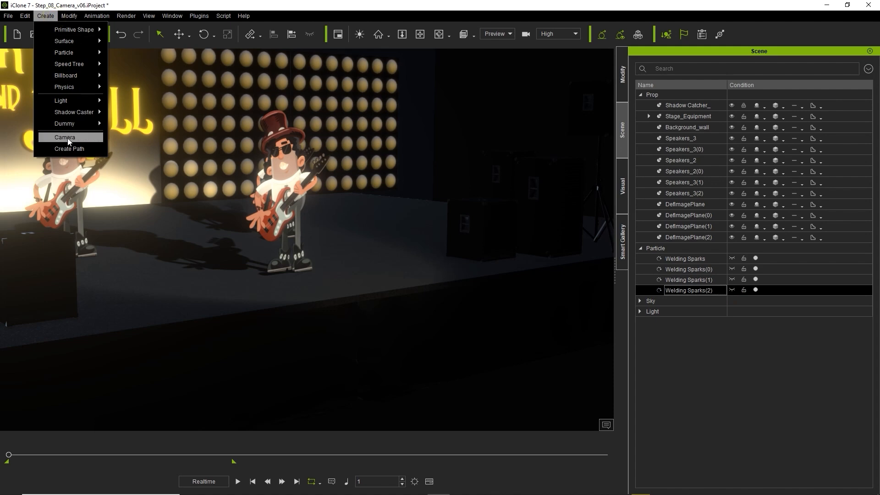
left_click(66, 137)
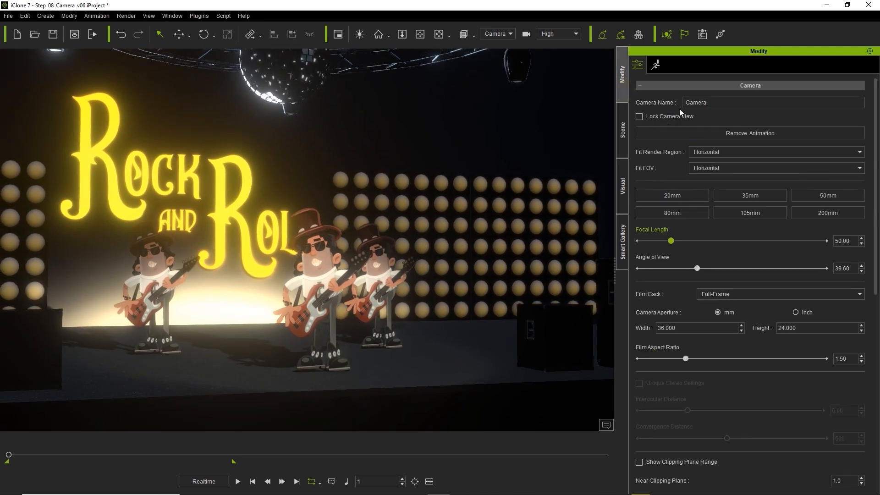
scroll("down", 3)
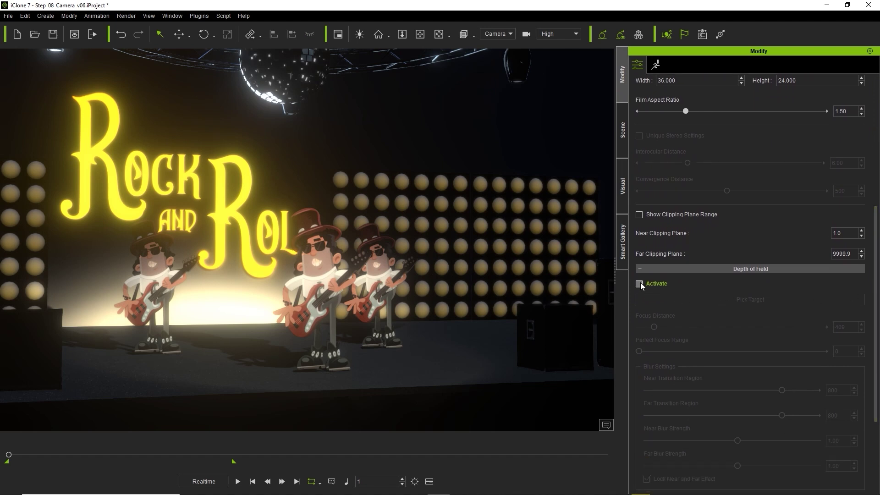
left_click(640, 284)
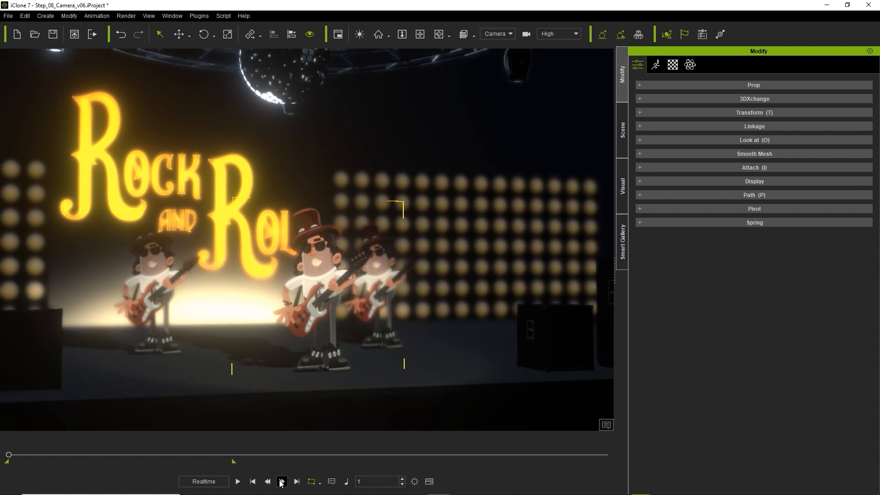
left_click(283, 493)
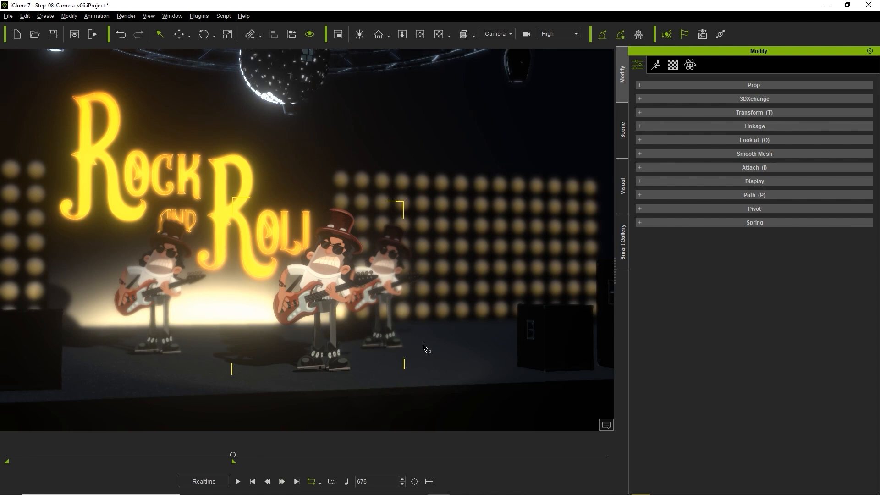